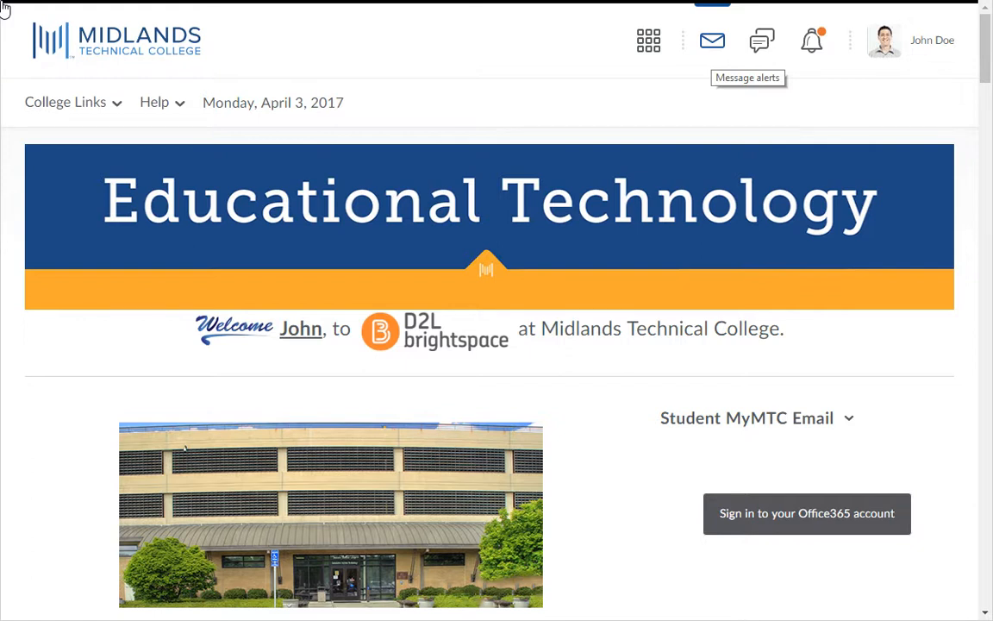
pyautogui.moveTo(712, 39)
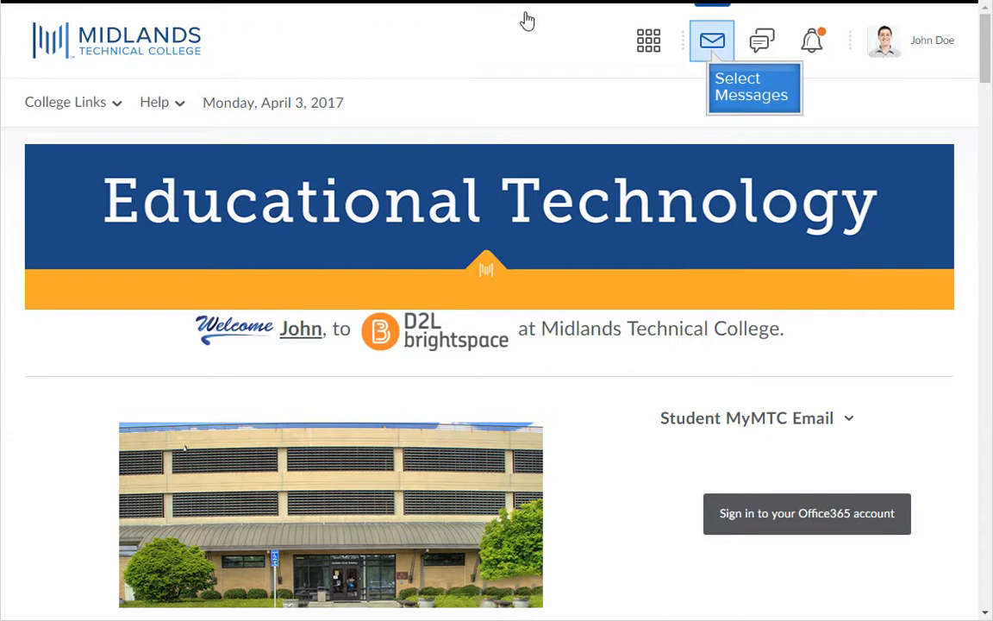
# Open the Message alerts envelope menu to reach the Email option.
pyautogui.click(712, 41)
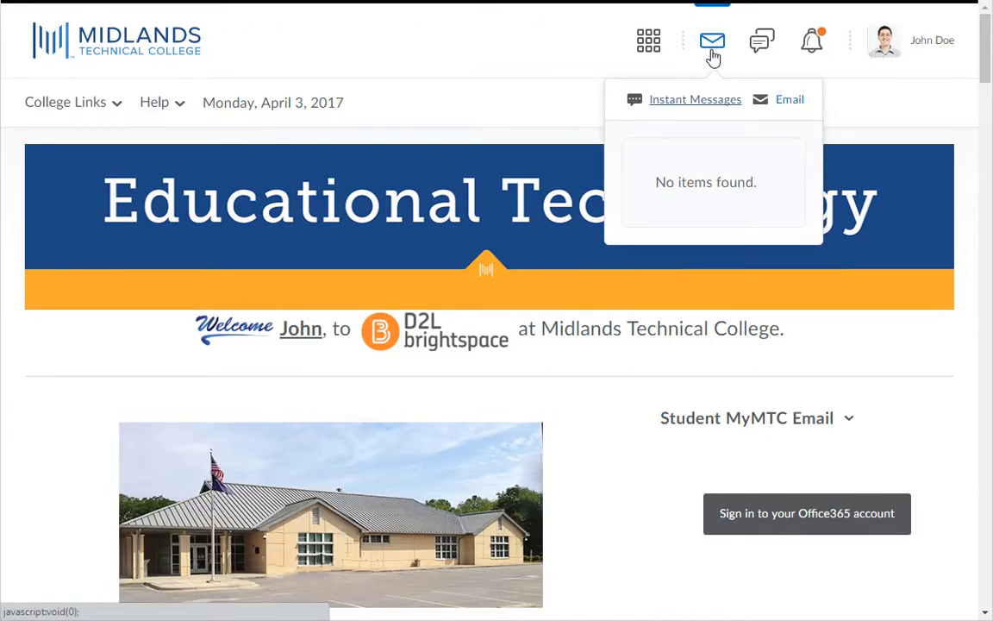
pyautogui.moveTo(789, 98)
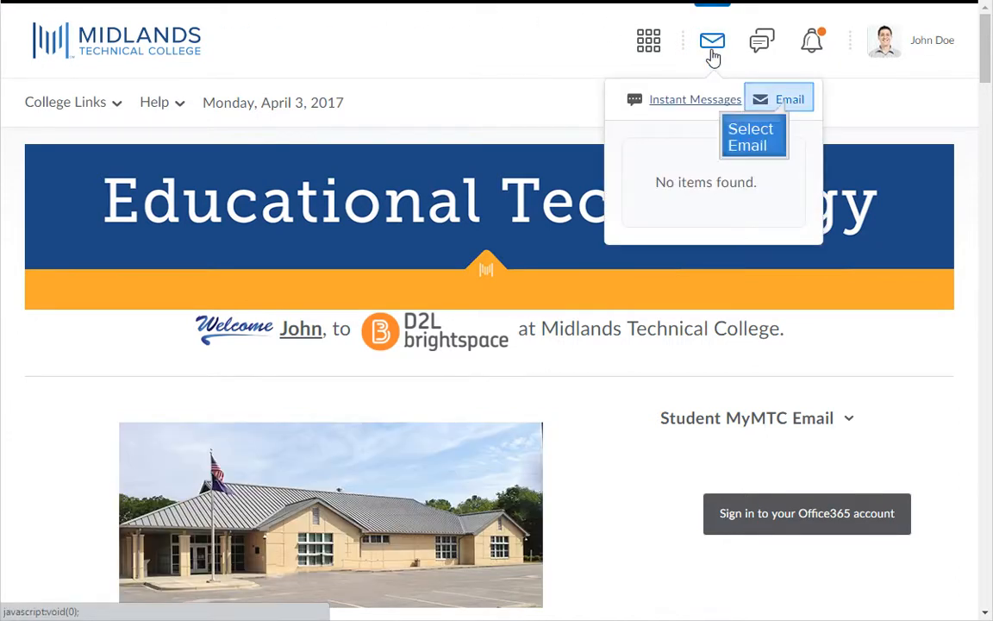
pyautogui.moveTo(780, 84)
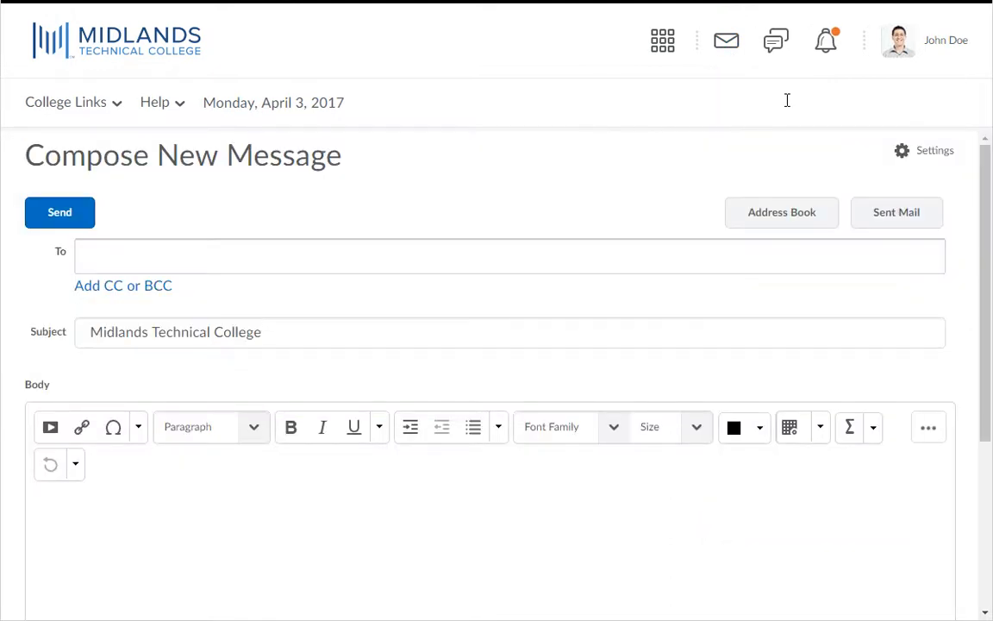
# Email a classmate: "Hi, I'm John. It was nice to meet you in class today.".
pyautogui.click(510, 256)
pyautogui.write('jane doe')
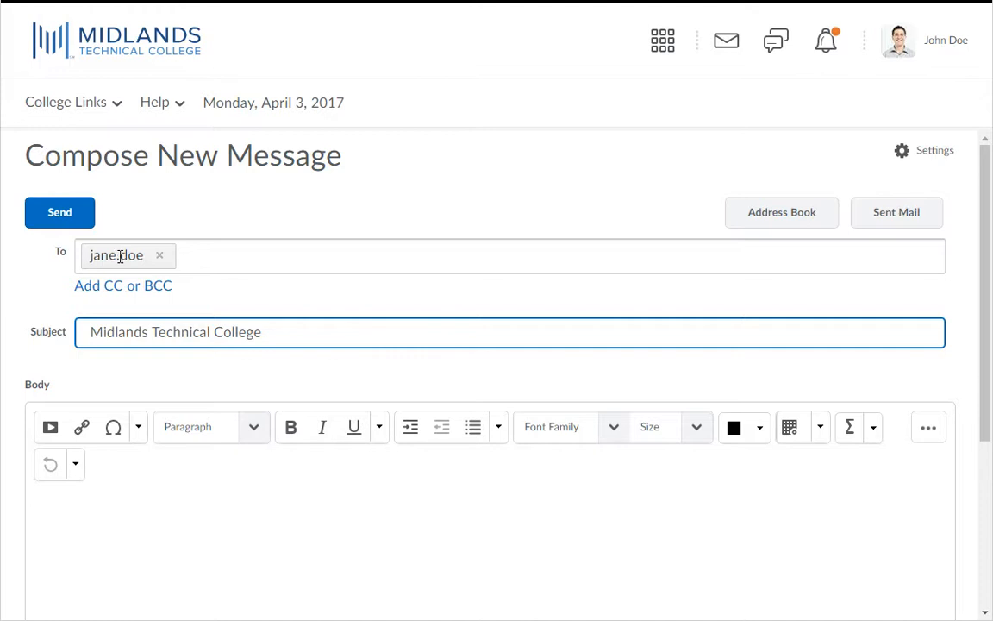
pyautogui.scroll(-3)
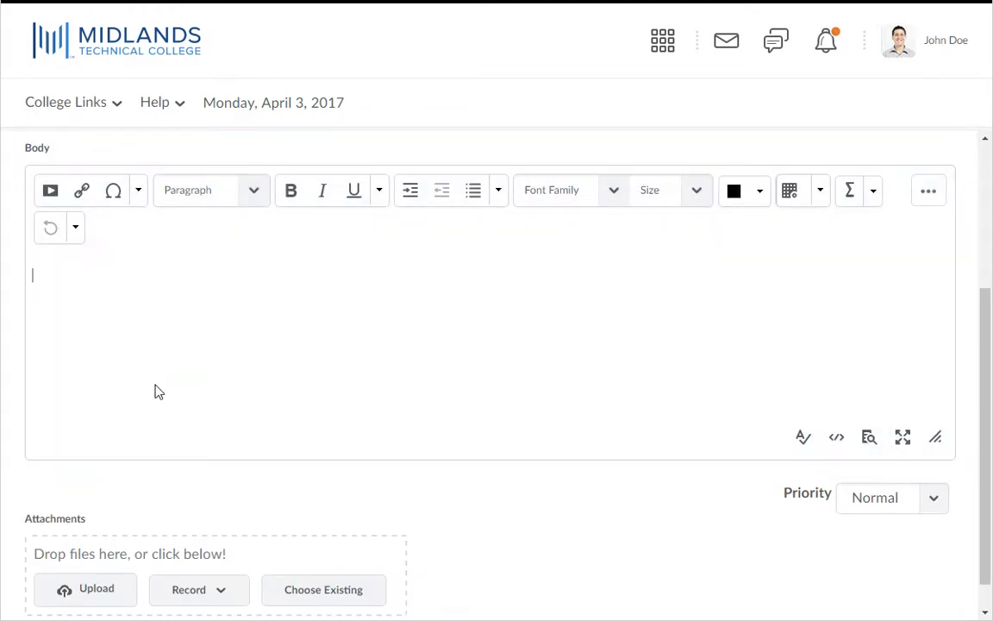
pyautogui.write("Hi, I'm John. It was nice to meet you in class today.")
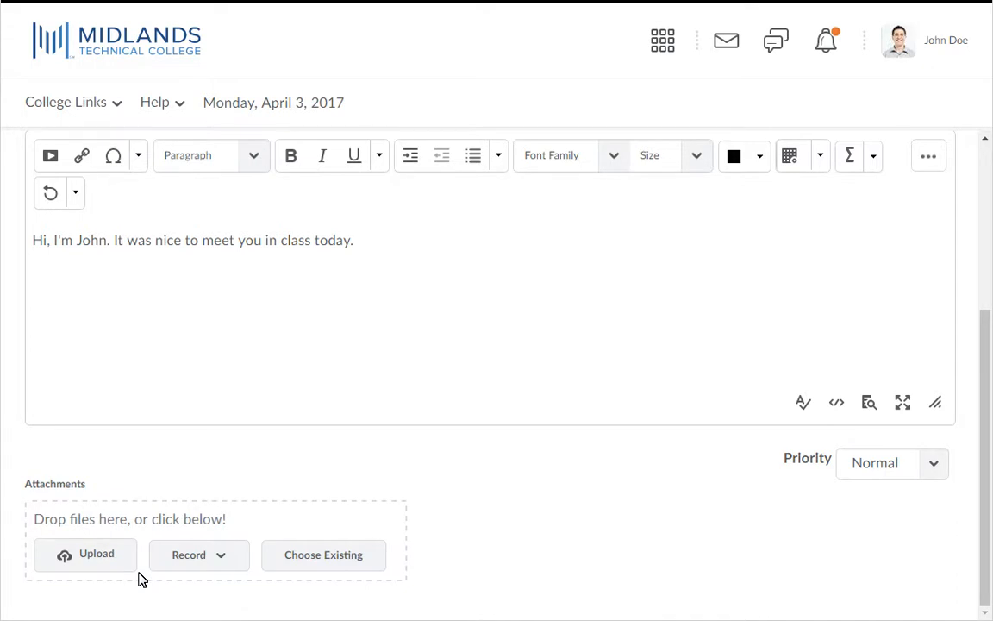
pyautogui.scroll(3)
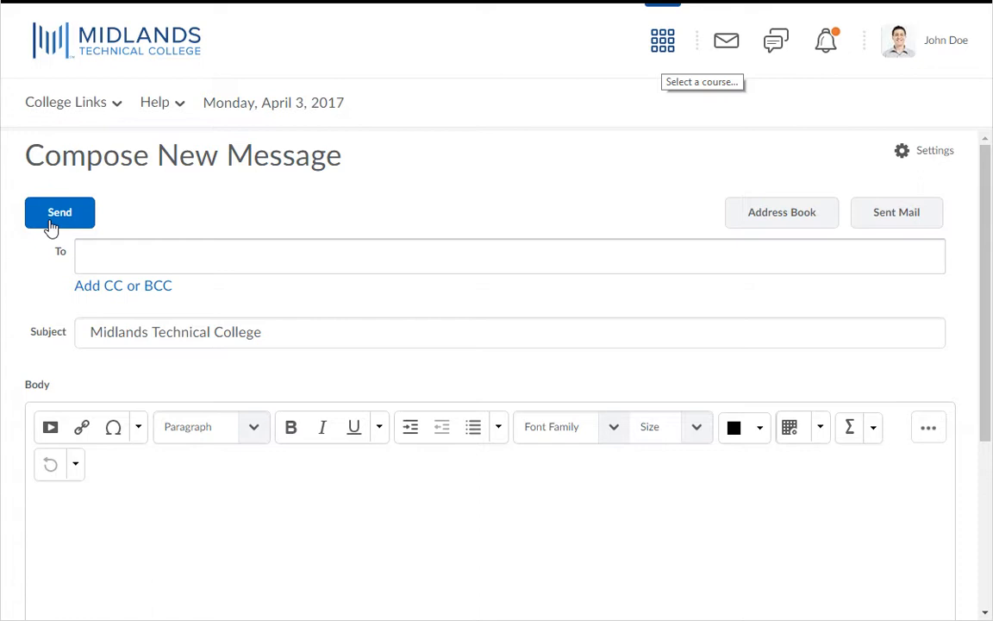
pyautogui.moveTo(662, 40)
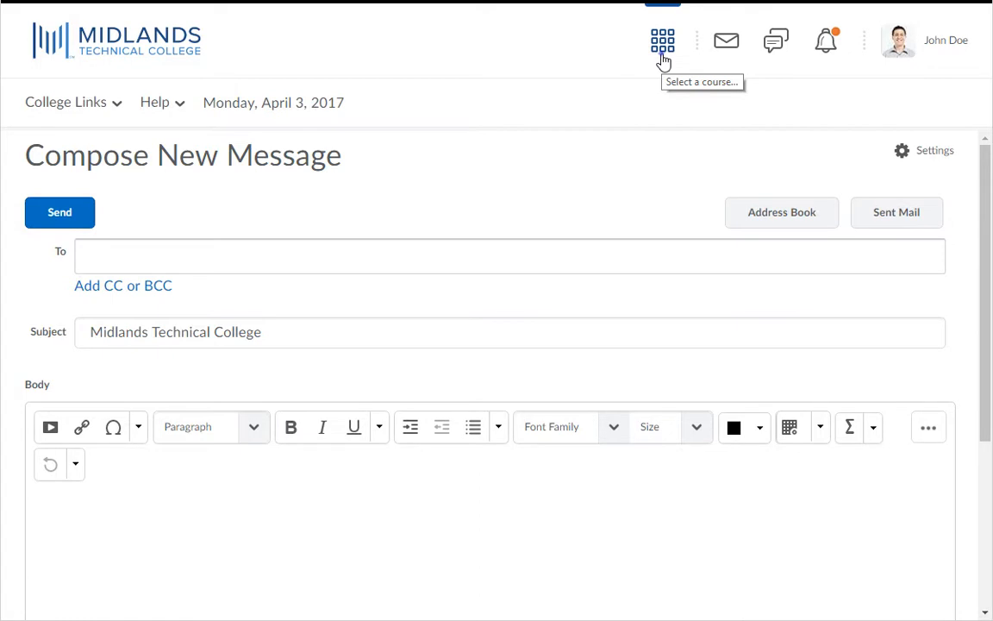
# Open the Classlist under Course Tools in New Tools Demo Class.
pyautogui.click(663, 41)
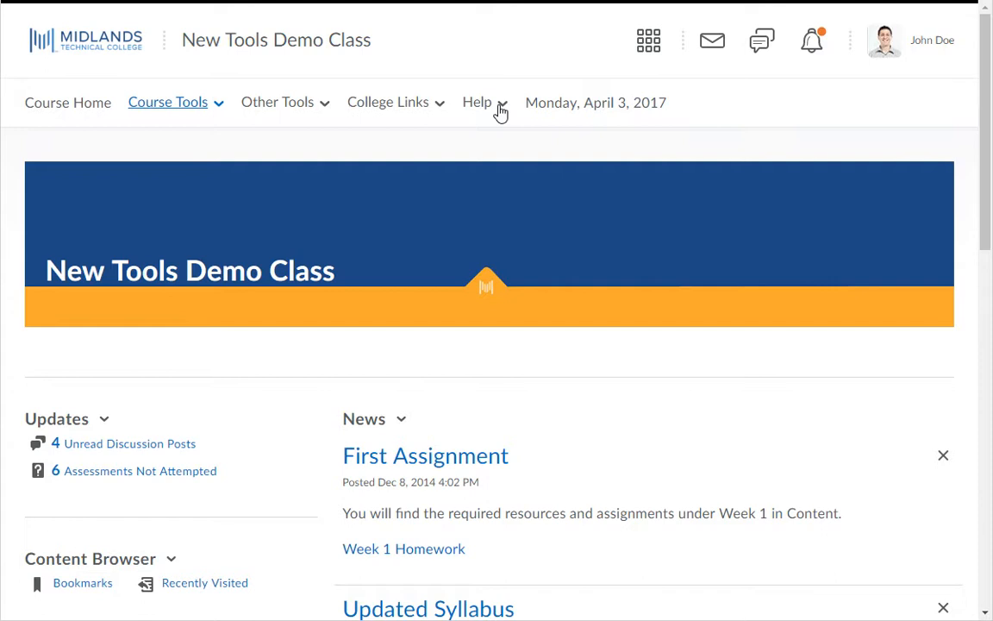
pyautogui.moveTo(491, 108)
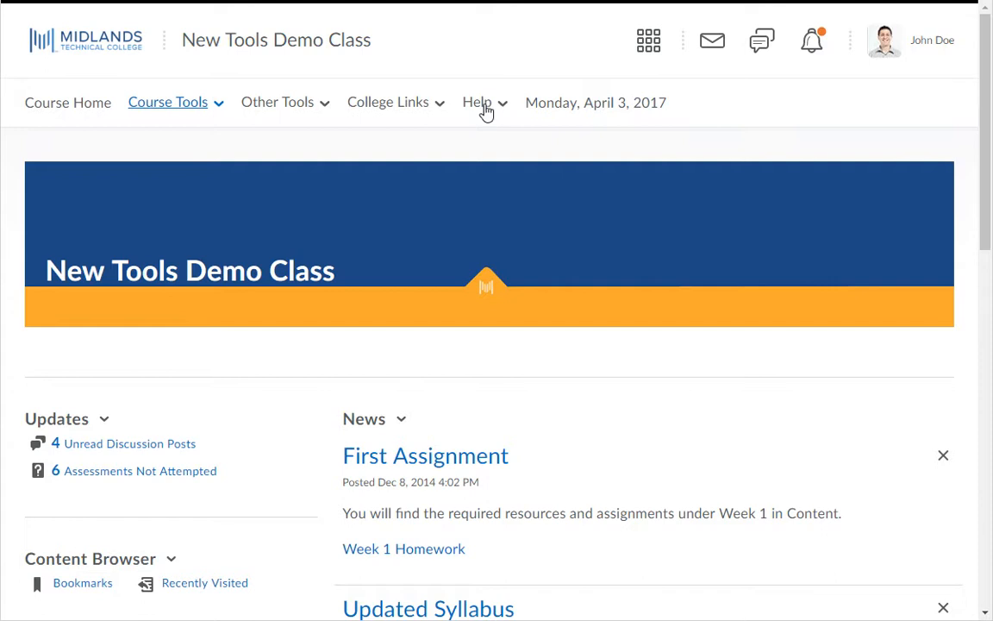
pyautogui.click(168, 102)
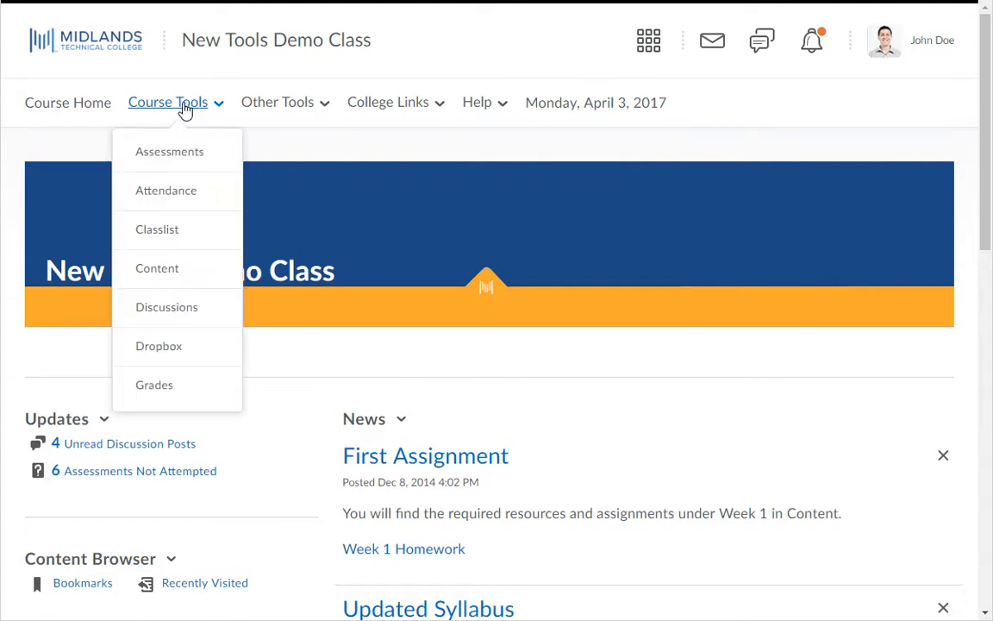
pyautogui.click(157, 228)
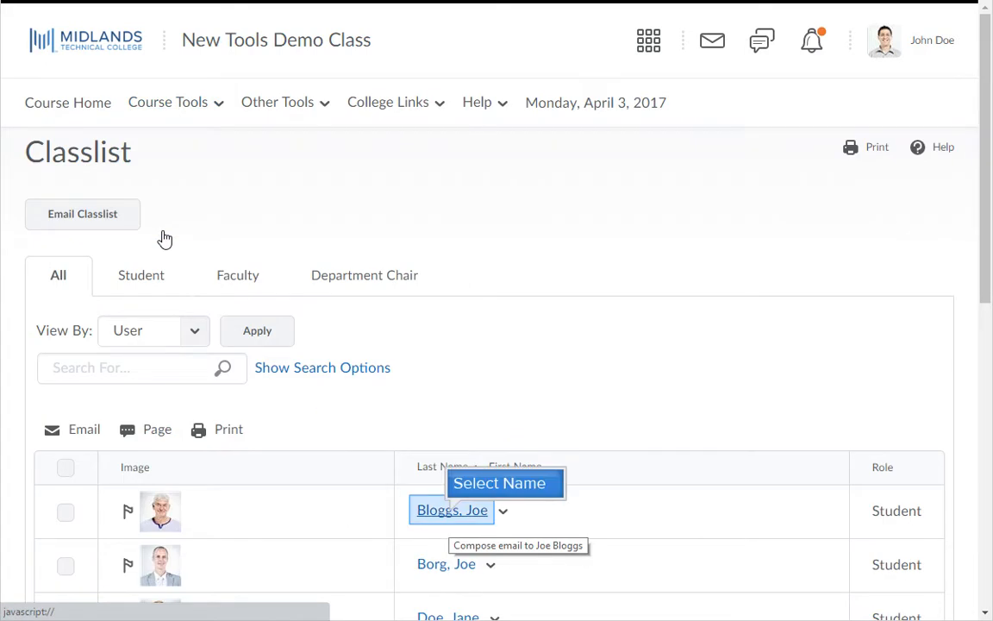
pyautogui.moveTo(383, 313)
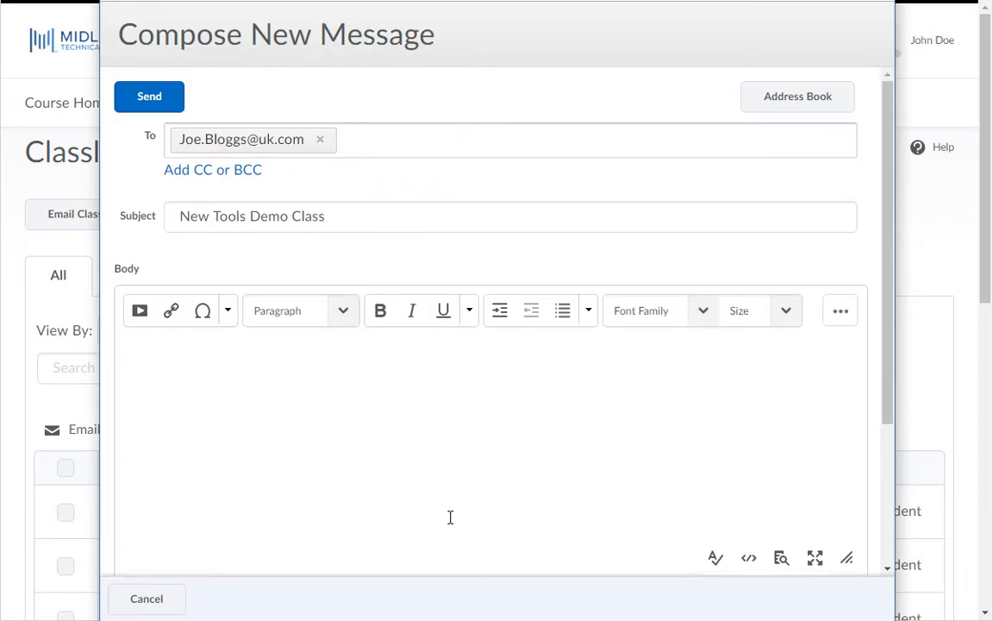
# Compose and send a greeting email to Joe Bloggs from the Classlist.
pyautogui.click(353, 142)
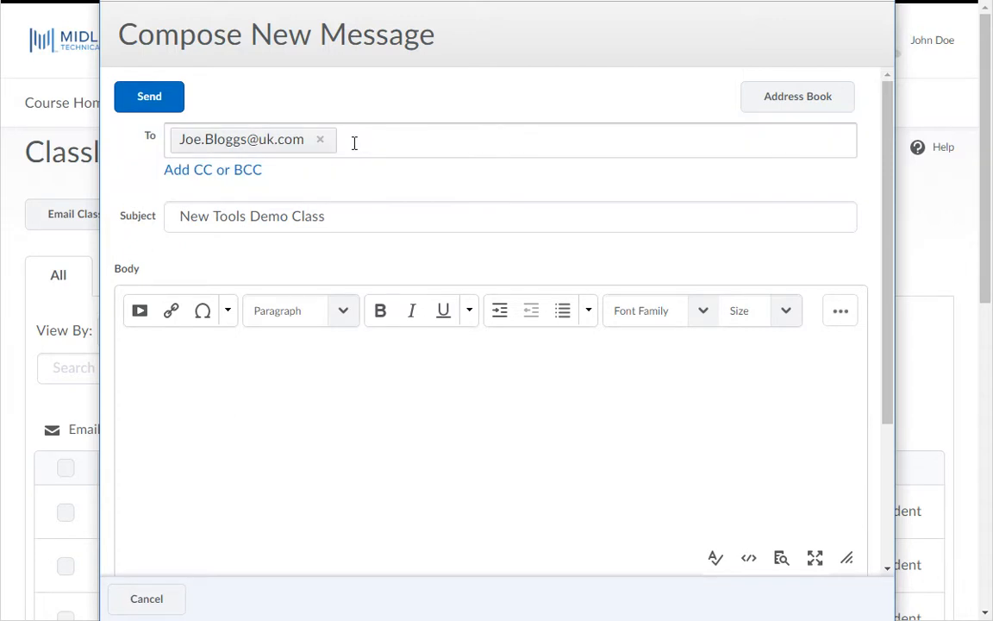
pyautogui.click(510, 216)
pyautogui.write("Hi, I'm John. It was nice to meet you in class today.")
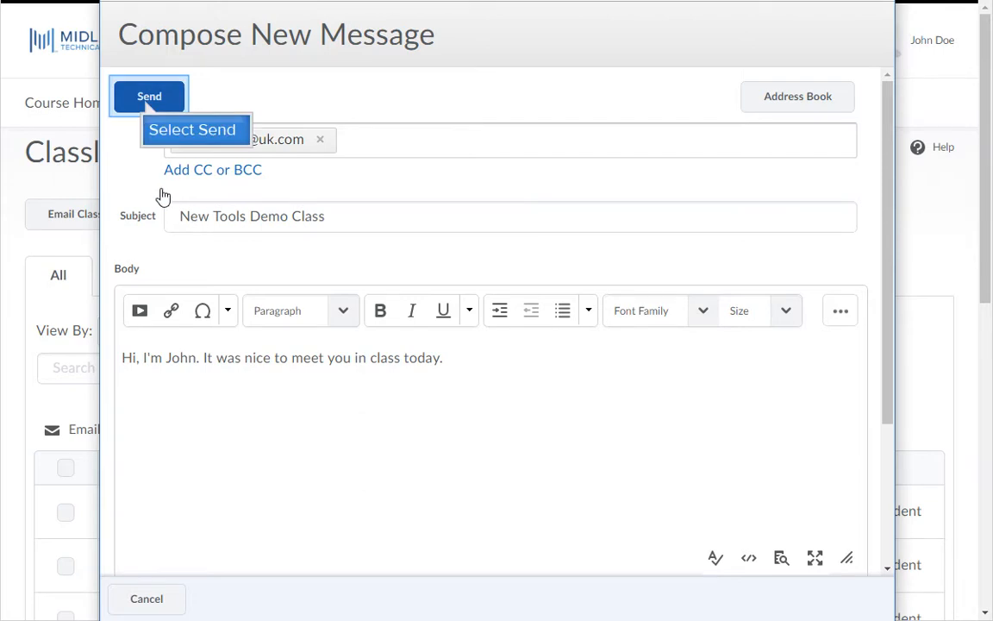
pyautogui.click(149, 96)
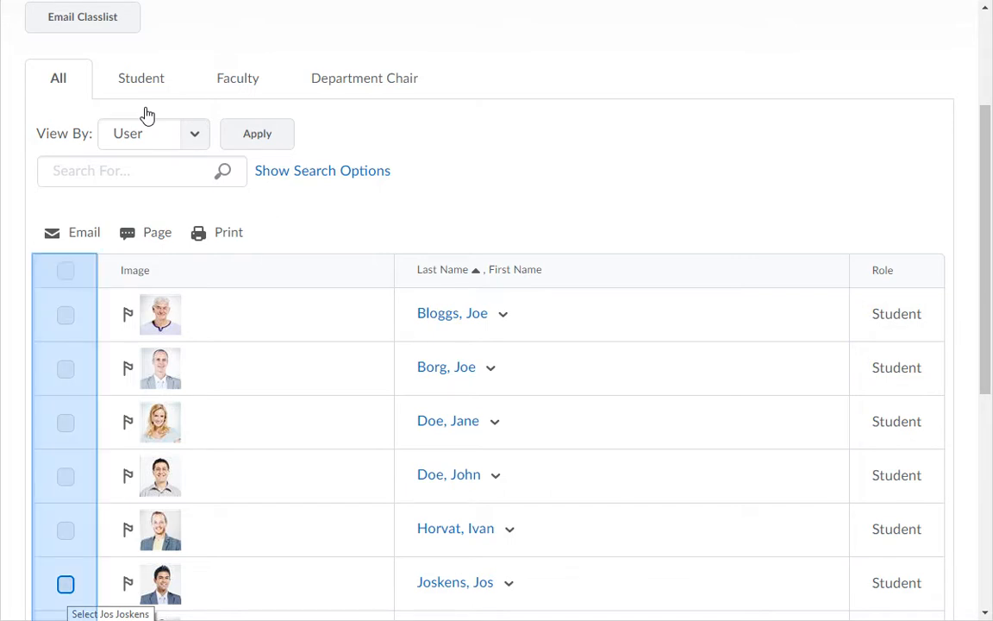
# Email the second, fifth and sixth students selected on the Classlist.
pyautogui.click(65, 270)
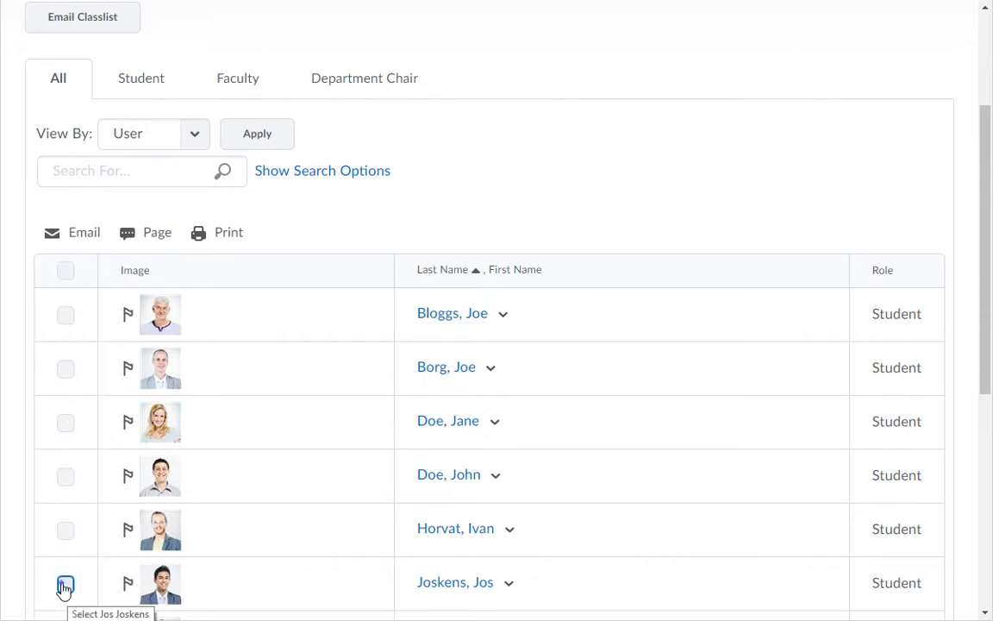
pyautogui.click(65, 583)
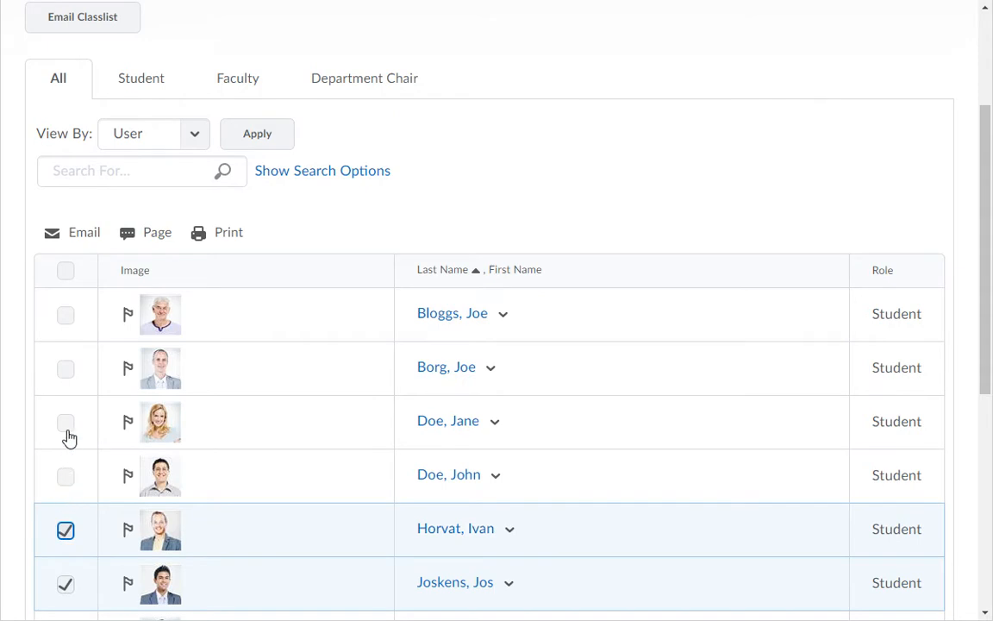
pyautogui.click(65, 367)
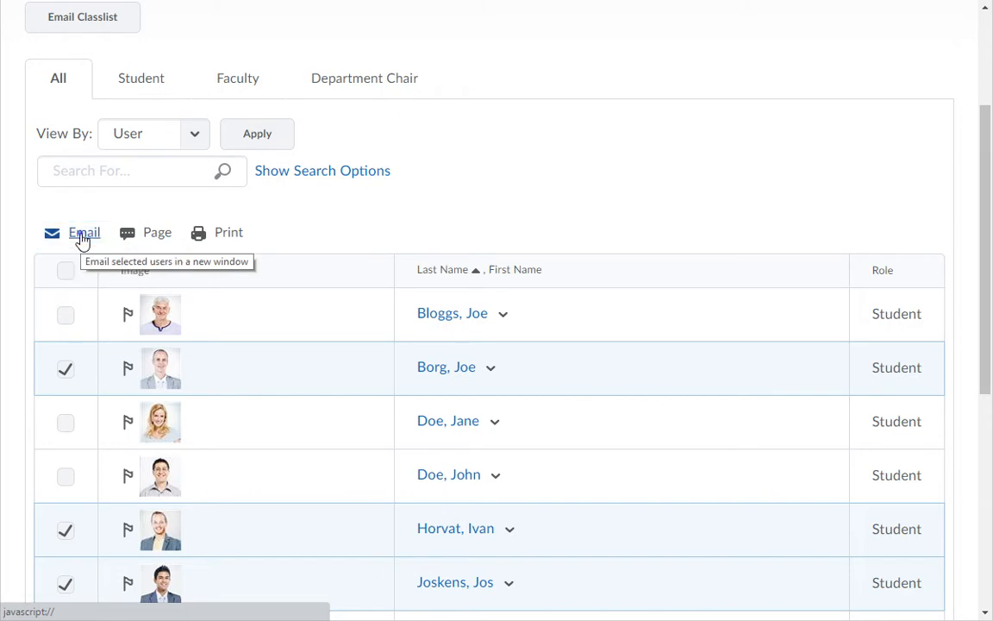
pyautogui.click(84, 232)
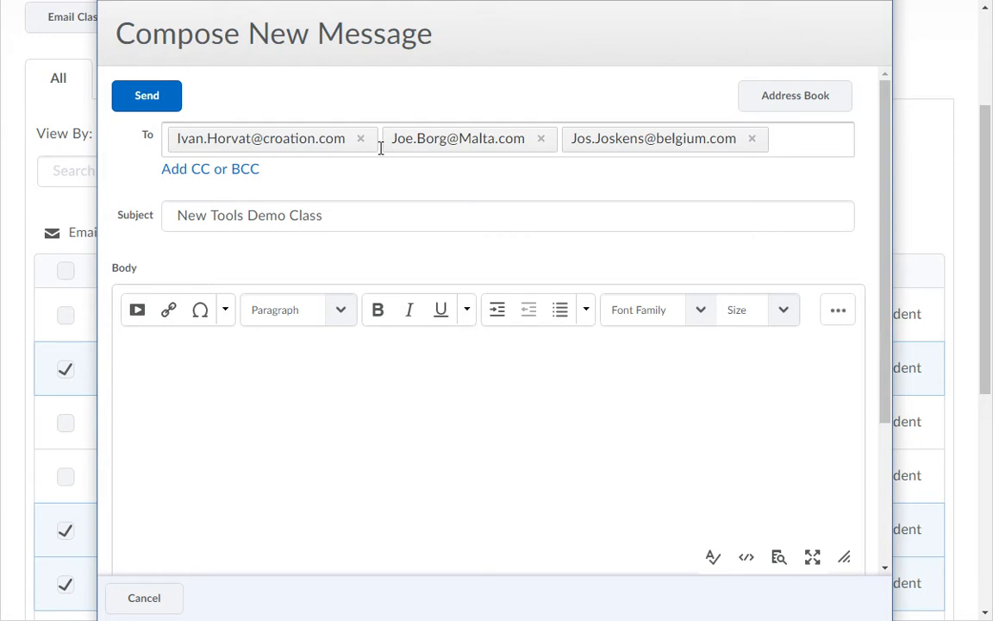
pyautogui.moveTo(382, 155)
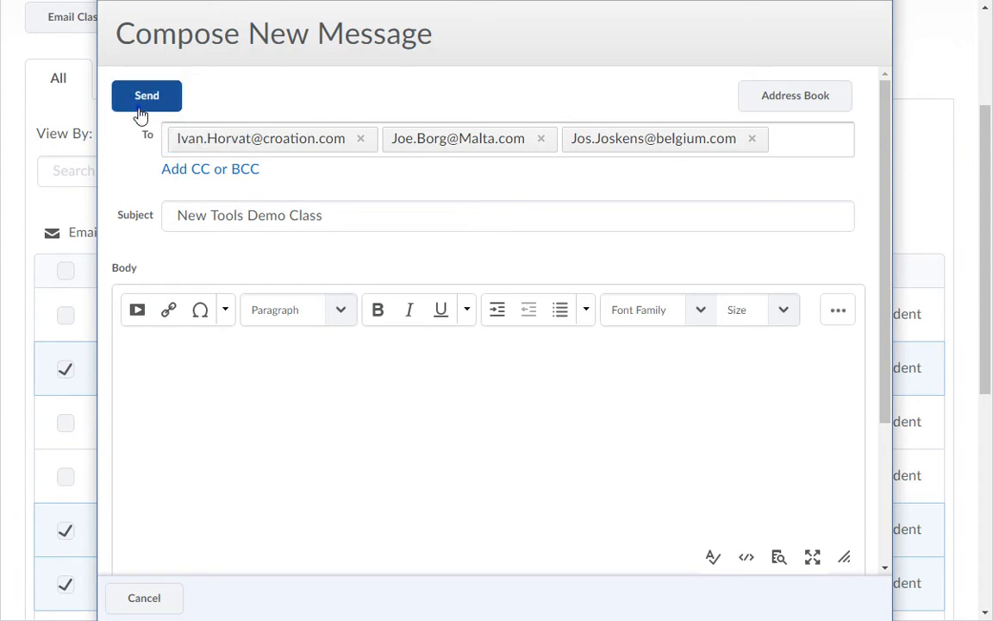
pyautogui.click(147, 95)
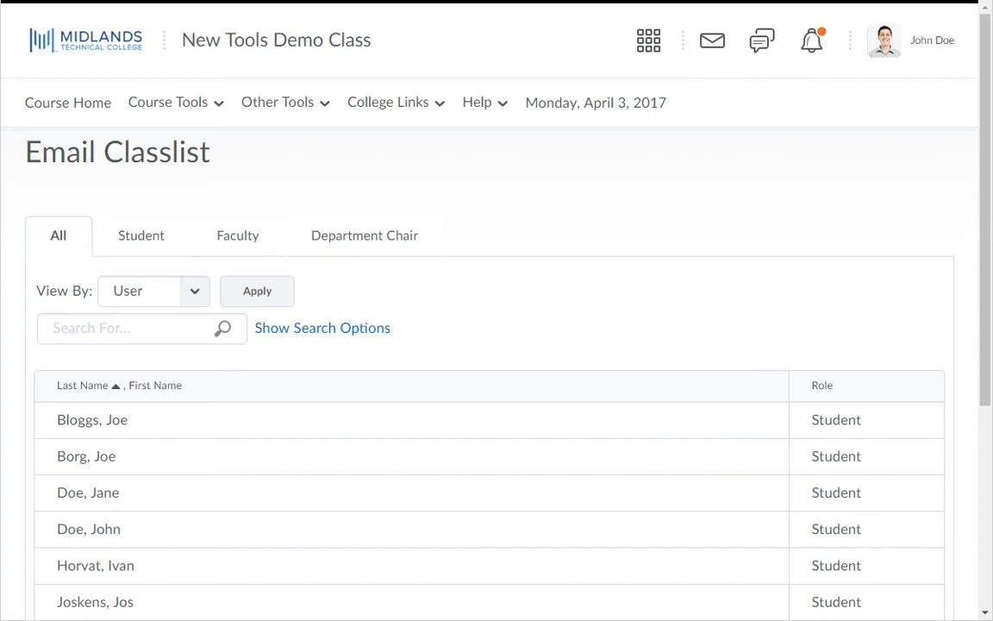
# Send the email to everyone on the classlist and close the Email Classlist page.
pyautogui.scroll(-3)
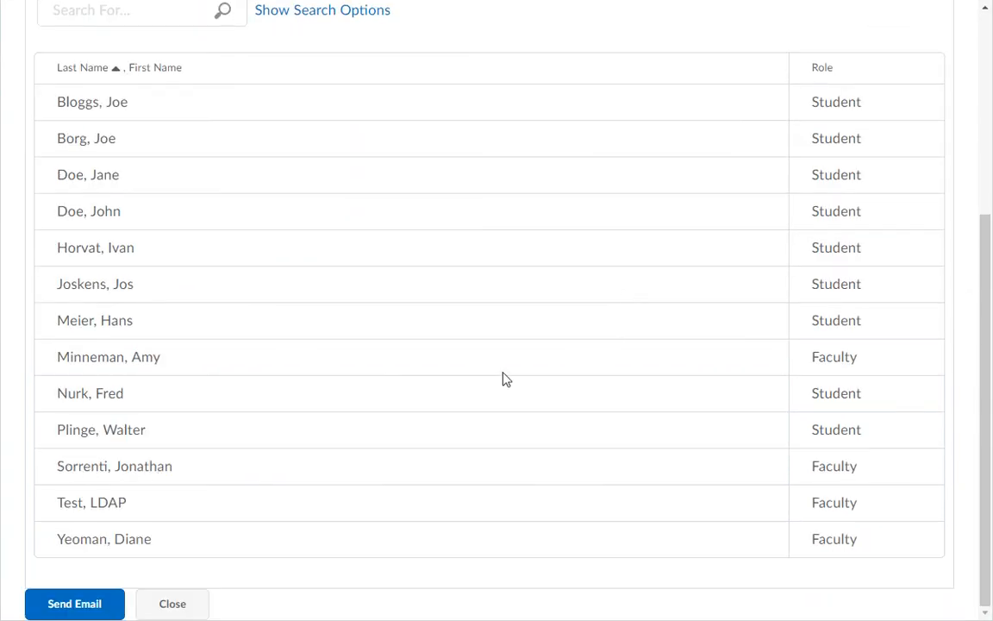
pyautogui.moveTo(74, 604)
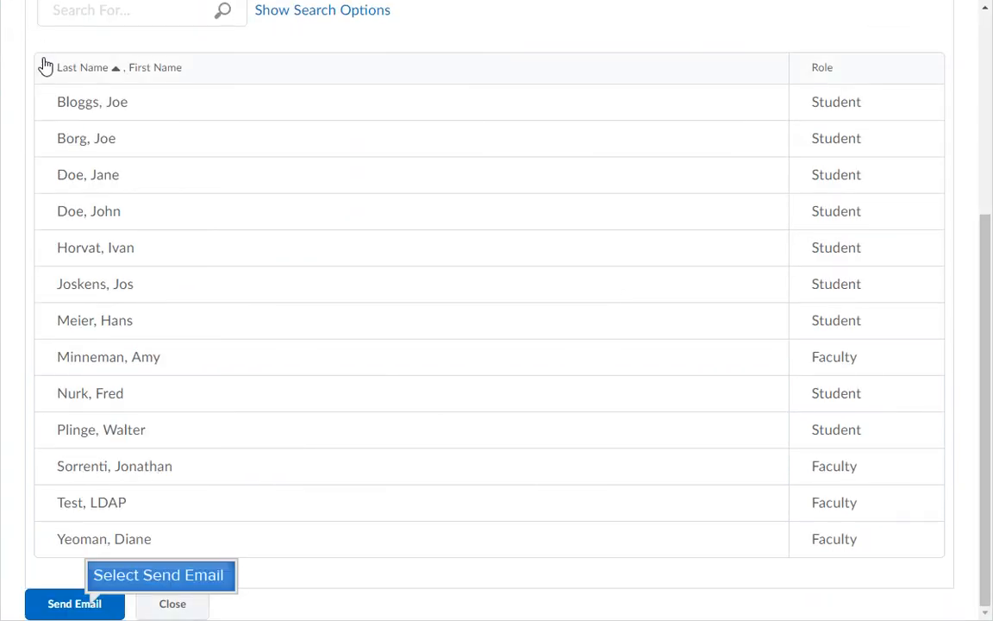
pyautogui.click(74, 603)
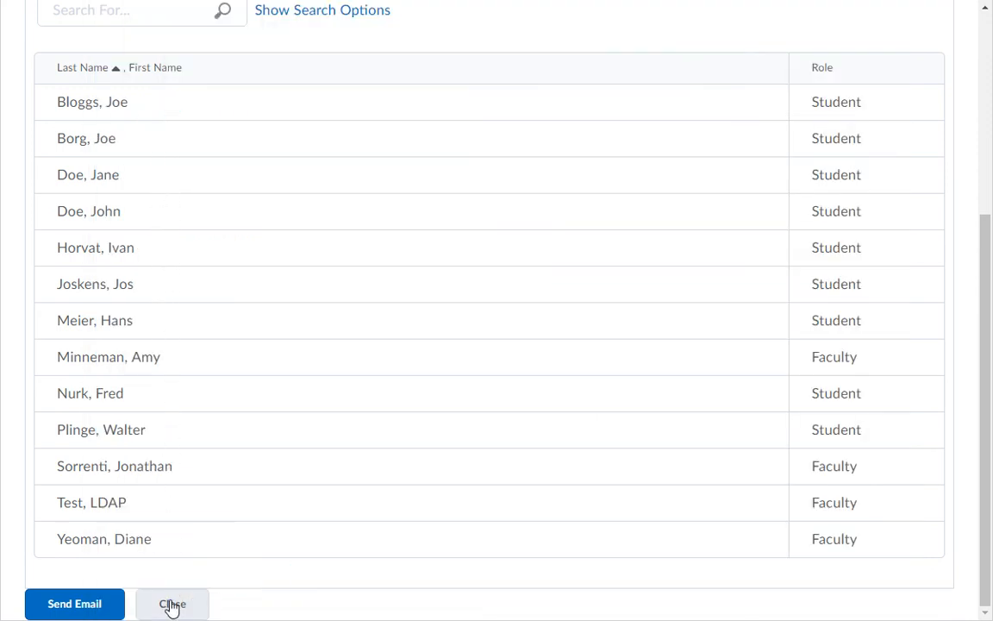
pyautogui.click(172, 603)
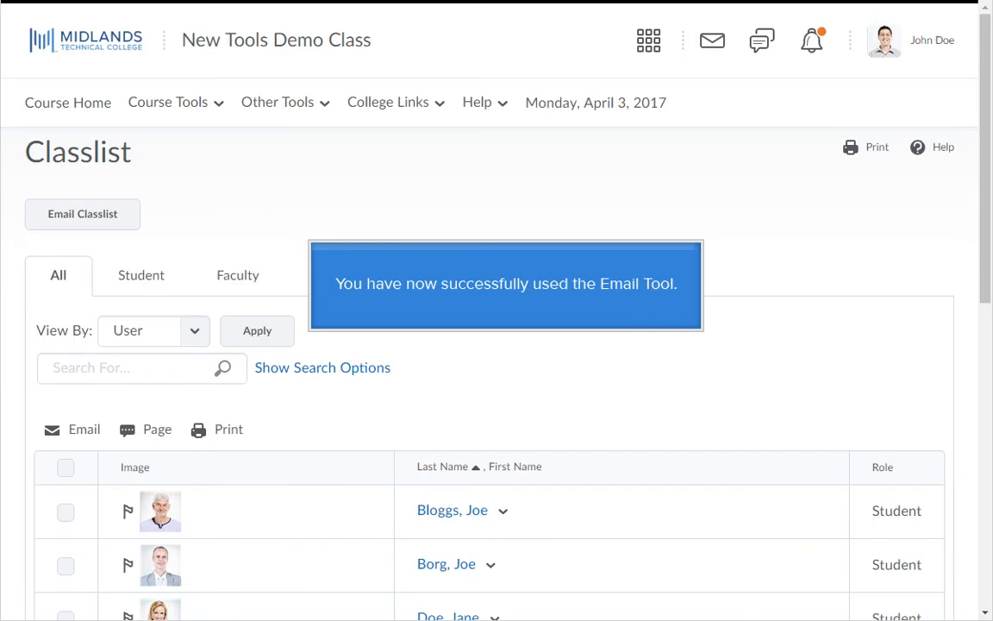